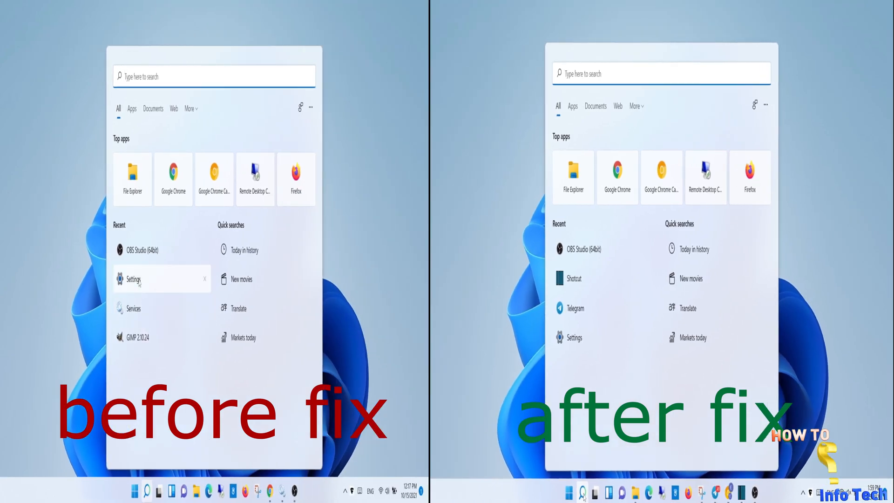
# - Reach the Windows Security page in Settings and attempt to launch Windows Security
pyautogui.click(135, 278)
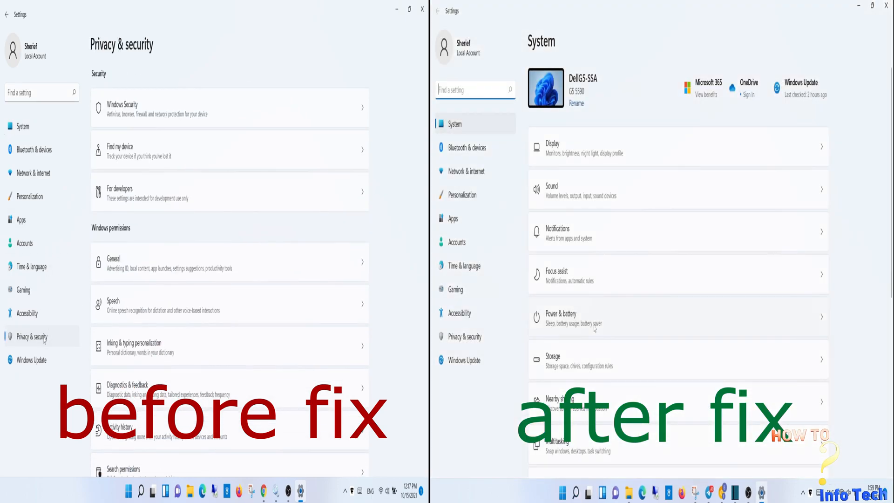
pyautogui.click(123, 108)
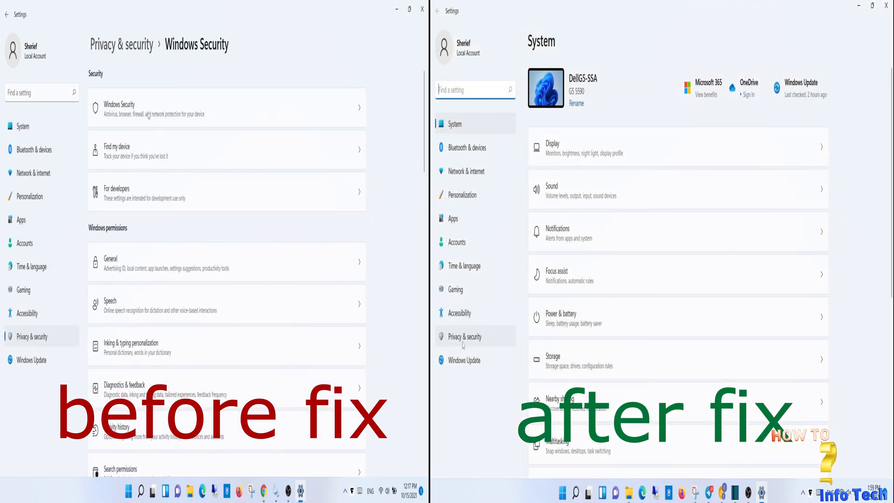
pyautogui.click(465, 336)
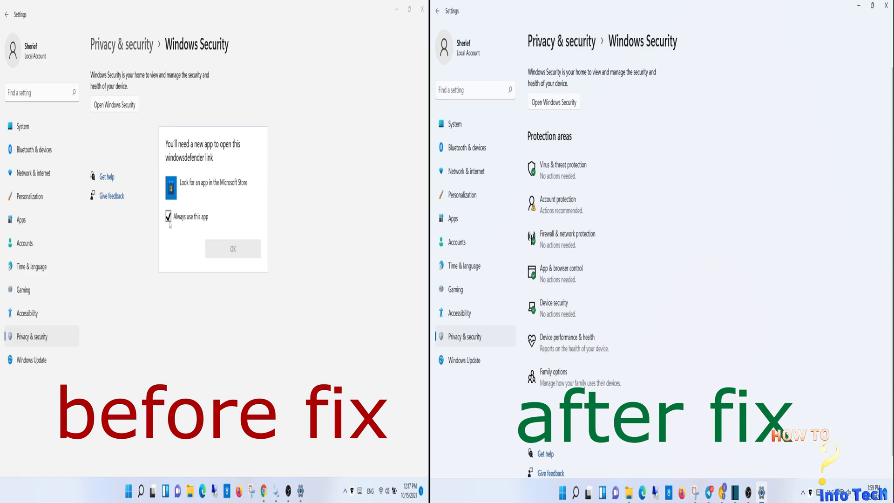
# - Untick 'Always use this app' on the new-app prompt and dismiss it
pyautogui.click(168, 217)
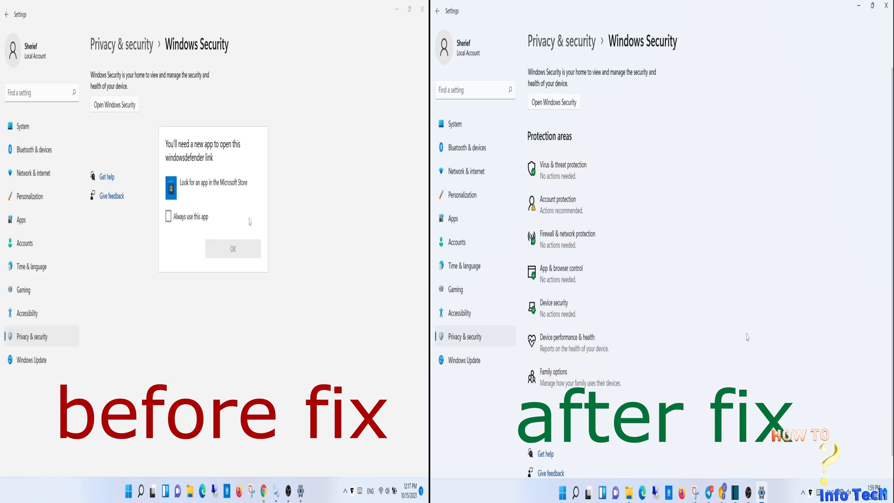
pyautogui.click(232, 249)
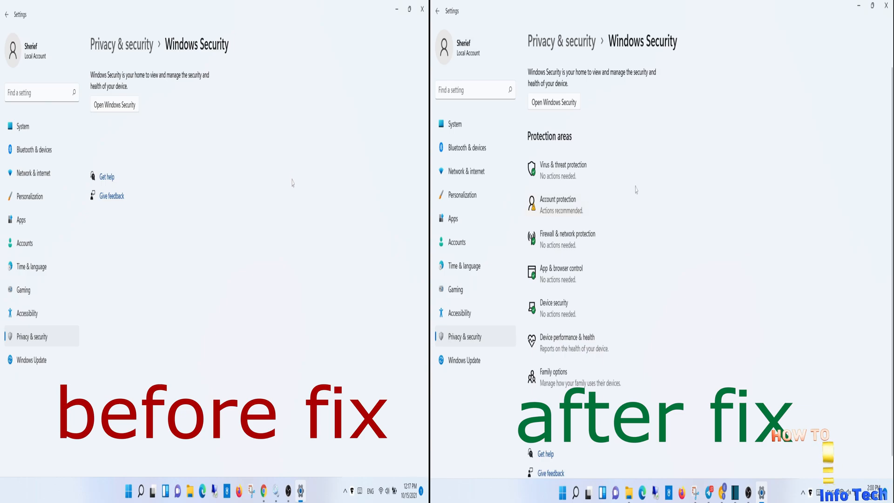
pyautogui.click(294, 489)
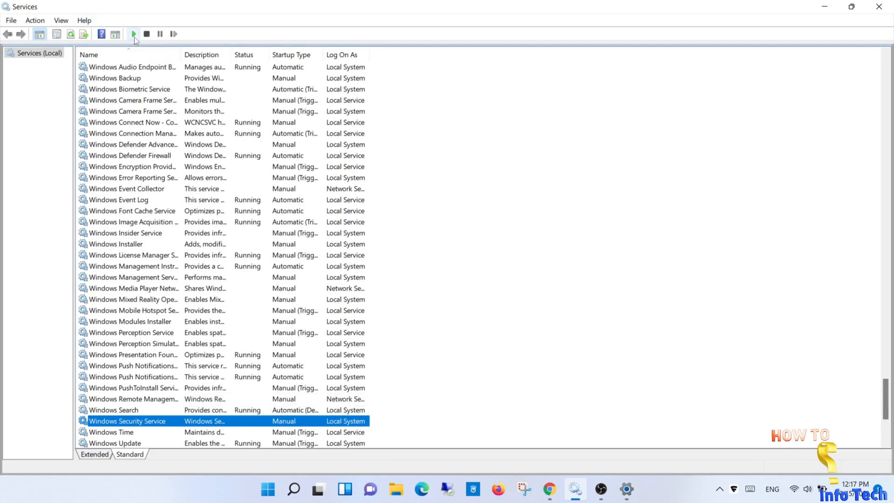
pyautogui.moveTo(133, 34)
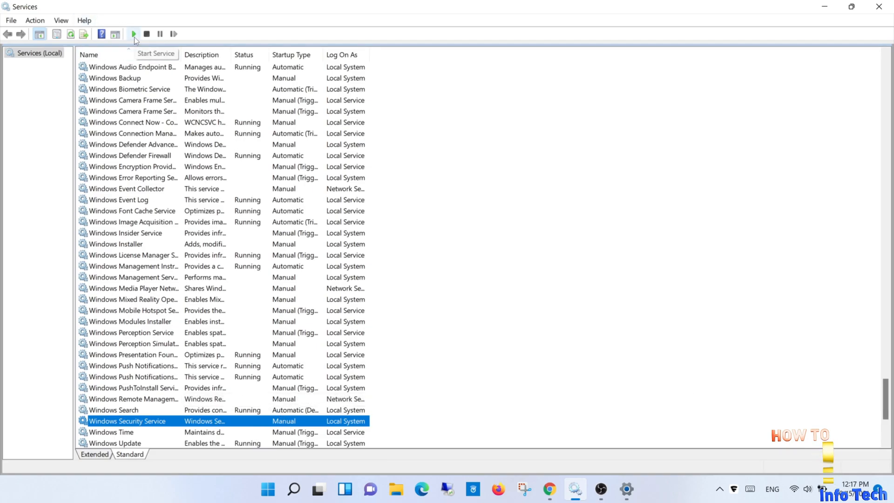
# - Start the Windows Security Service from the Services toolbar
pyautogui.click(133, 33)
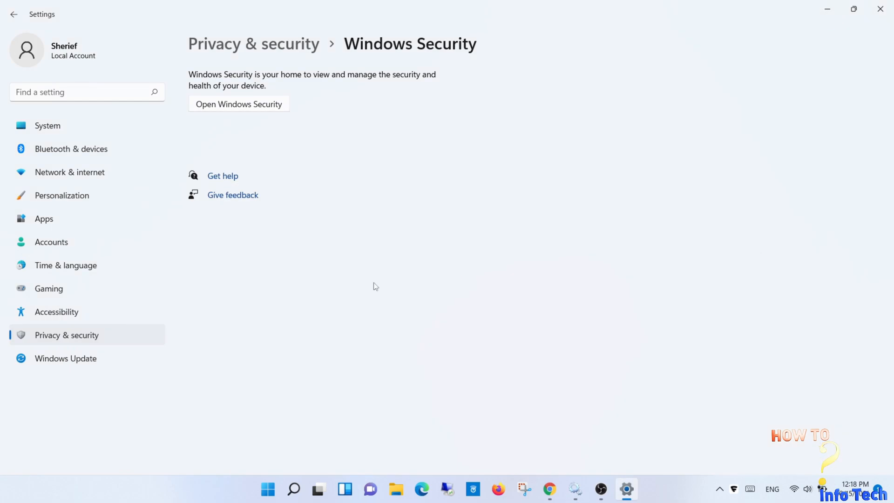
# - Reload the Windows Security page so protection areas appear, then retry launching and dismiss the new-app prompt
pyautogui.click(14, 14)
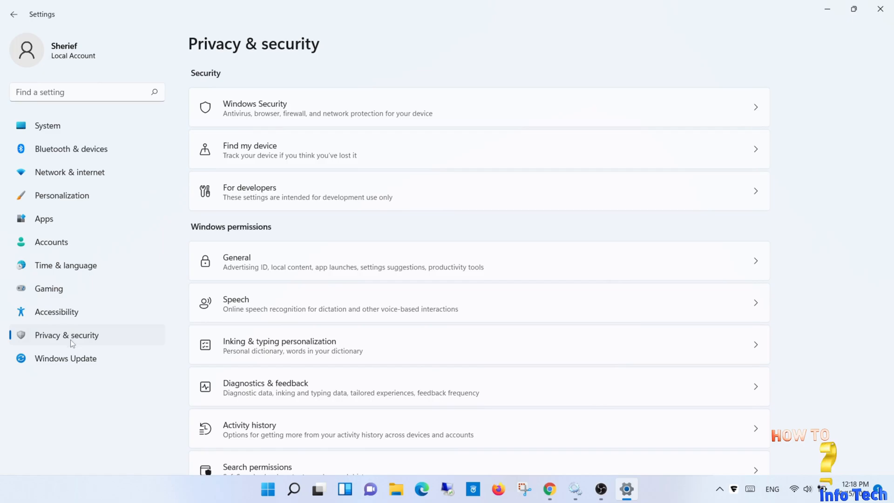
pyautogui.click(254, 107)
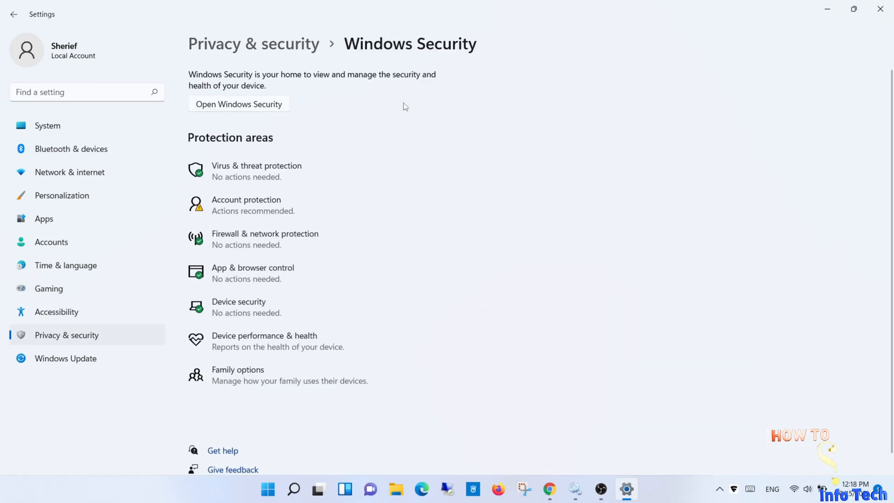
pyautogui.moveTo(476, 355)
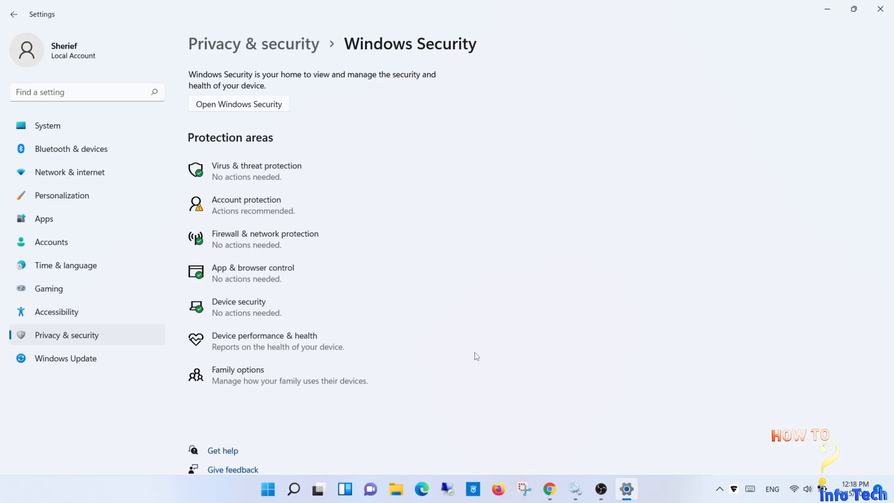
pyautogui.click(238, 103)
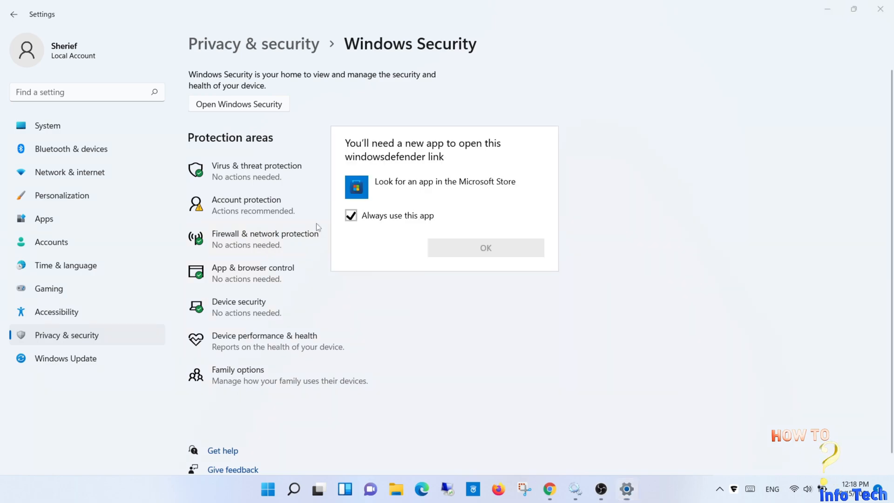
pyautogui.click(485, 247)
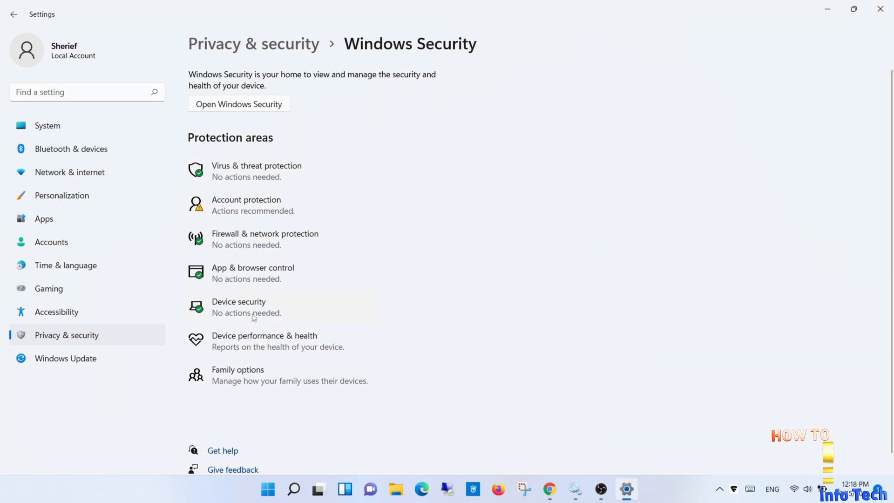
pyautogui.moveTo(237, 314)
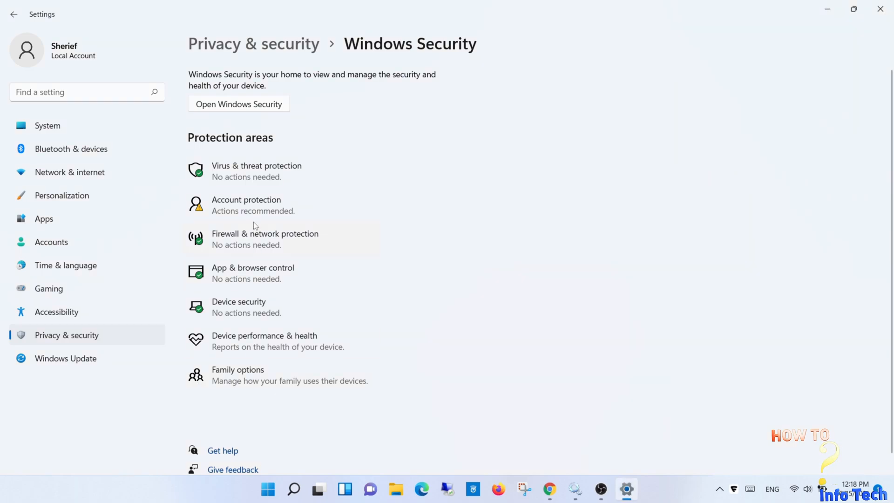
pyautogui.moveTo(663, 174)
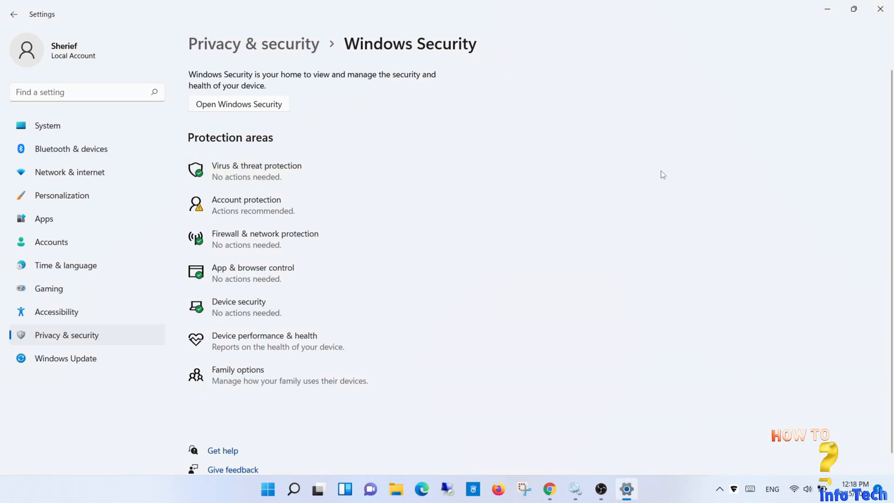
pyautogui.moveTo(496, 284)
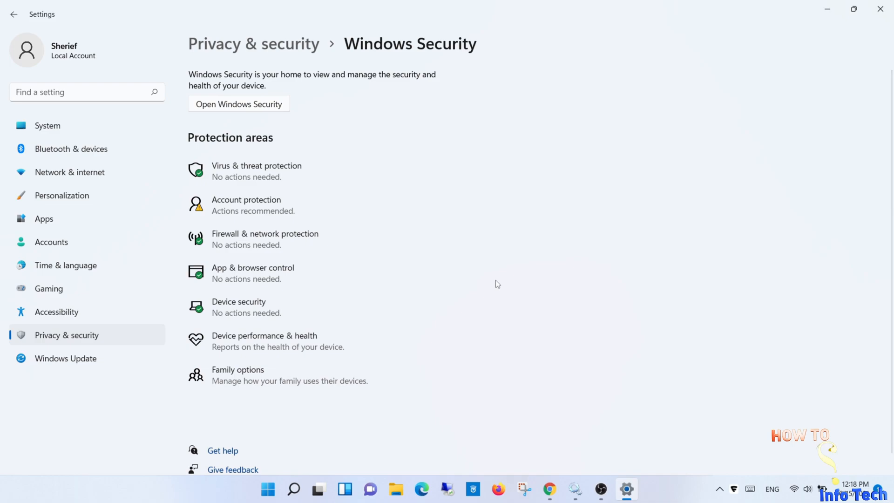
pyautogui.moveTo(253, 351)
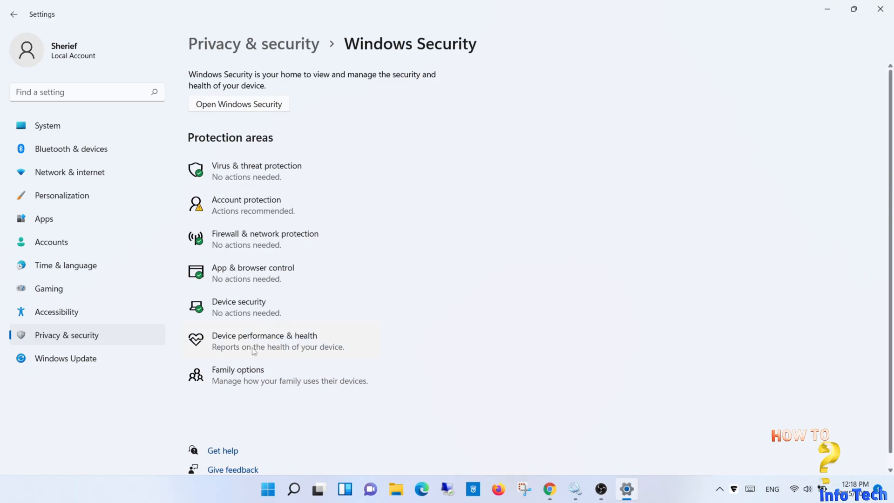
pyautogui.moveTo(673, 424)
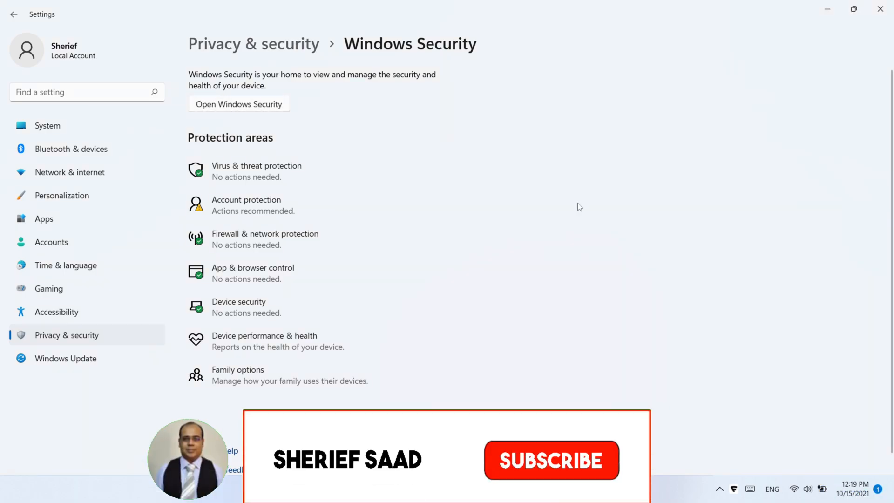
# - Close the Settings window and bring up Start to search for PowerShell
pyautogui.click(550, 460)
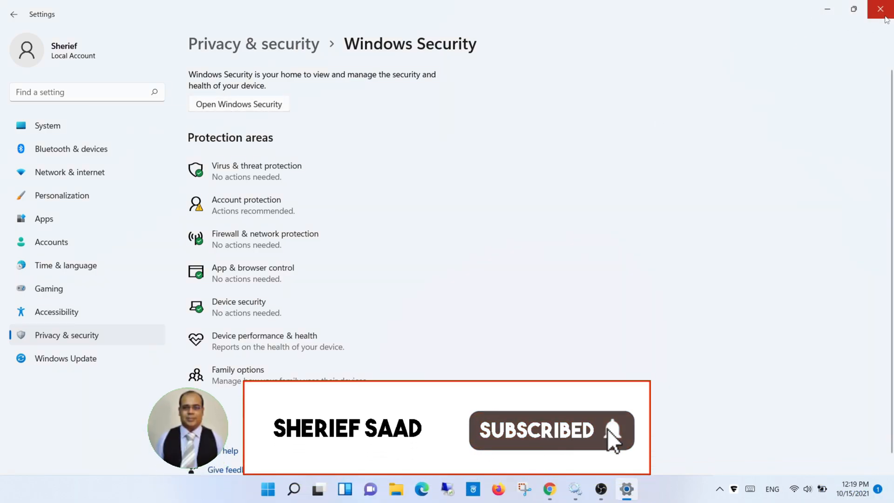
pyautogui.click(883, 9)
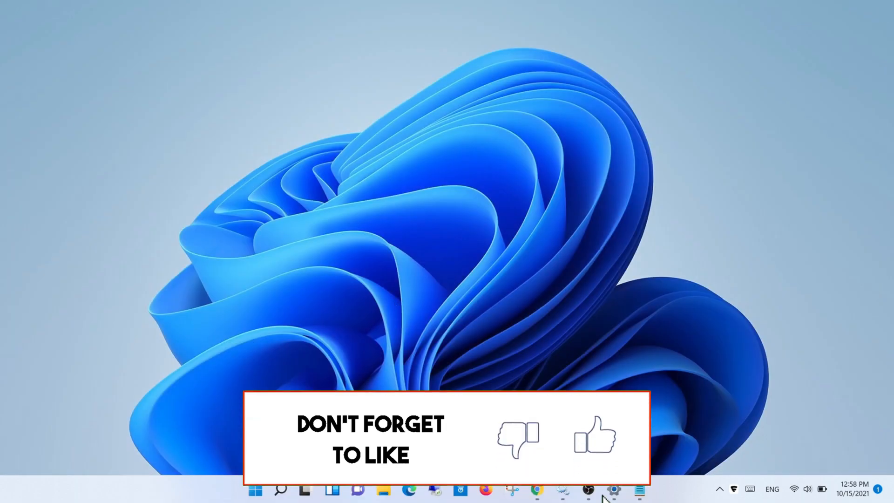
pyautogui.click(279, 489)
pyautogui.write('windows pow')
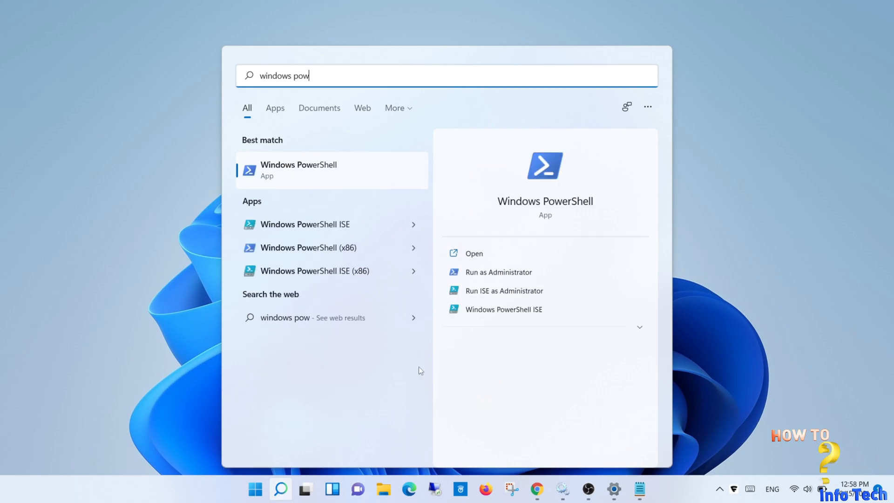
pyautogui.moveTo(497, 279)
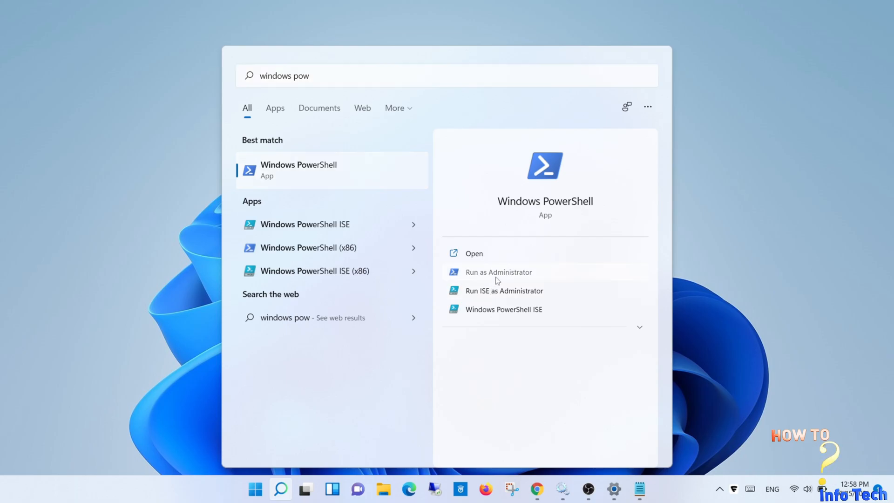
# - Run Windows PowerShell as Administrator from the search results
pyautogui.click(497, 271)
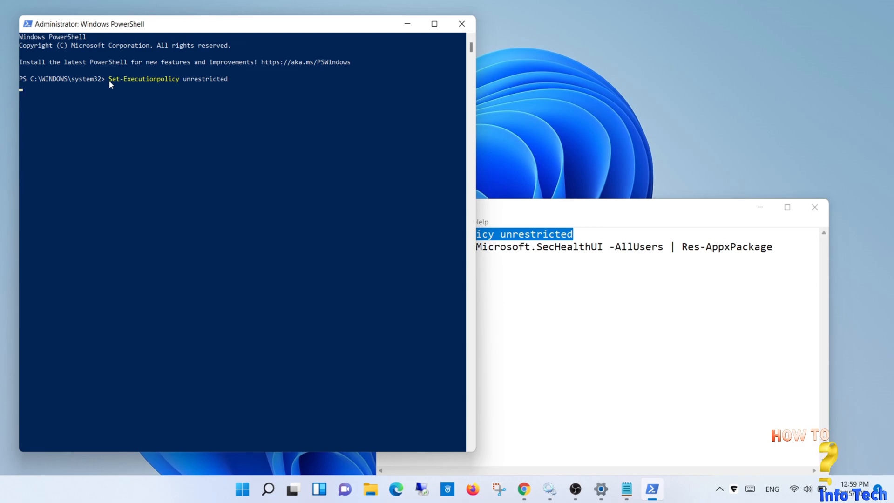
# - Run Set-ExecutionPolicy unrestricted and answer A for Yes to All
pyautogui.press('enter')
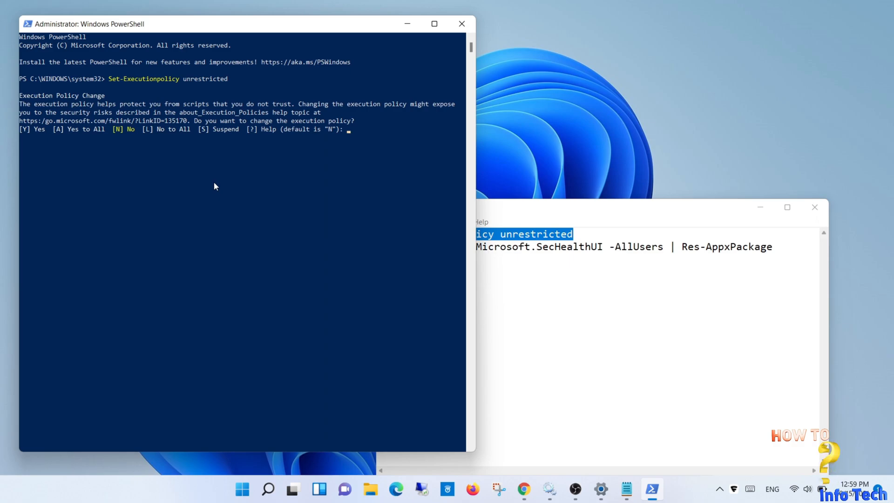
pyautogui.write('a')
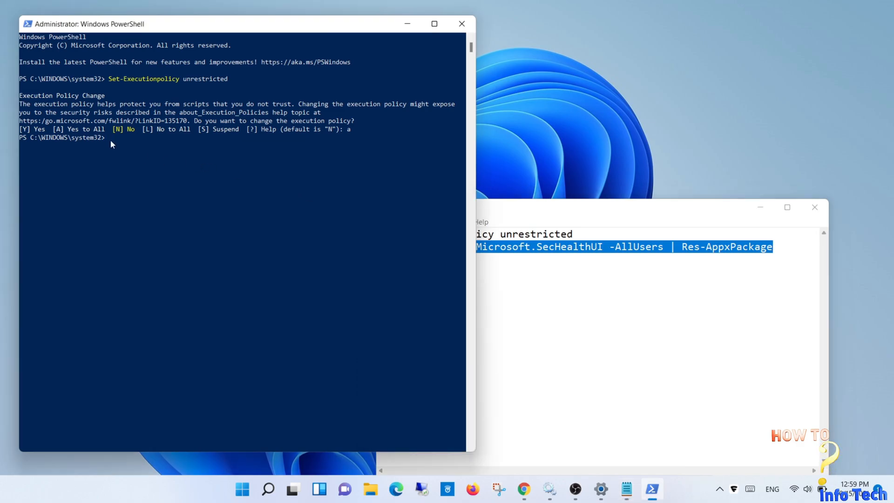
# - Run Get-AppxPackage Microsoft.SecHealthUI -AllUsers | Reset-AppxPackage, correcting the misspelled Res-AppxPackage
pyautogui.write('Get-Appxpackage Microsoft.SecHealthUI -AllUsers | Res-AppxPackage')
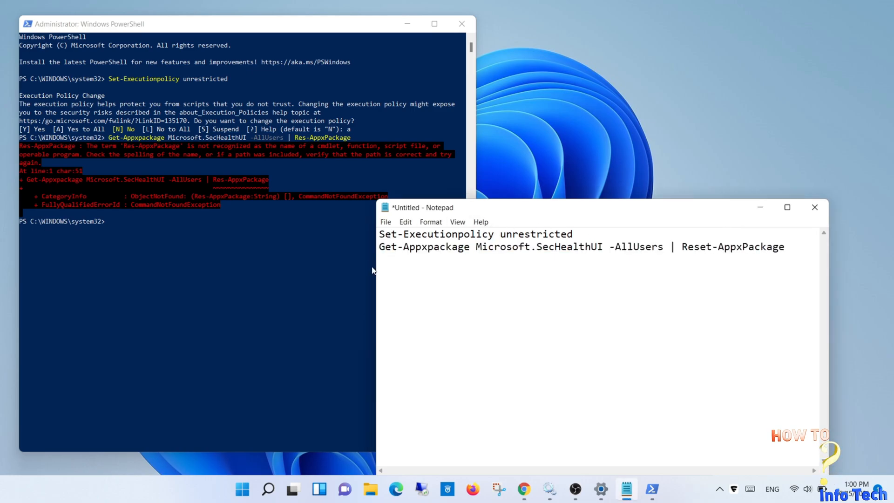
pyautogui.tripleClick(580, 246)
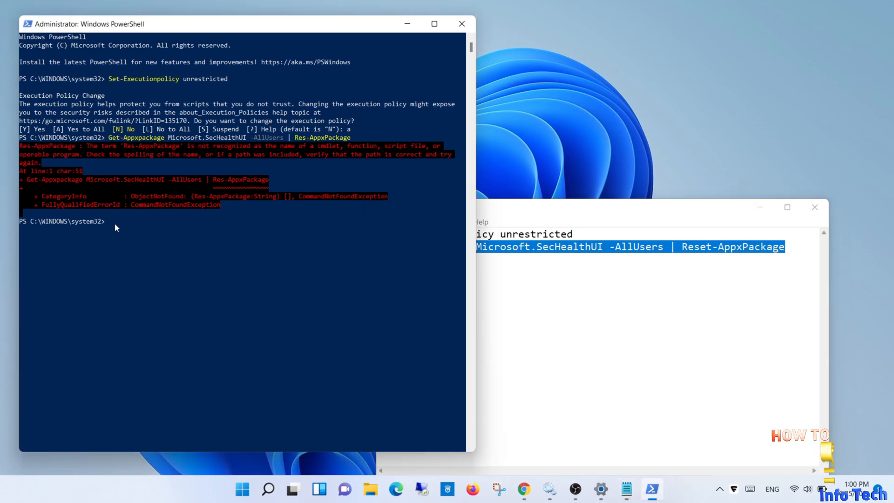
pyautogui.write('Get-Appxpackage Microsoft.SecHealthUI -AllUsers | Reset-AppxPackage')
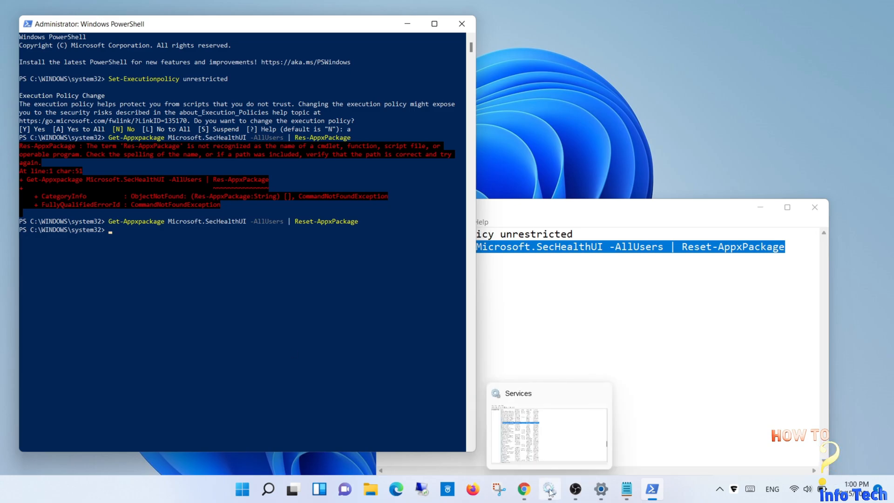
pyautogui.moveTo(600, 489)
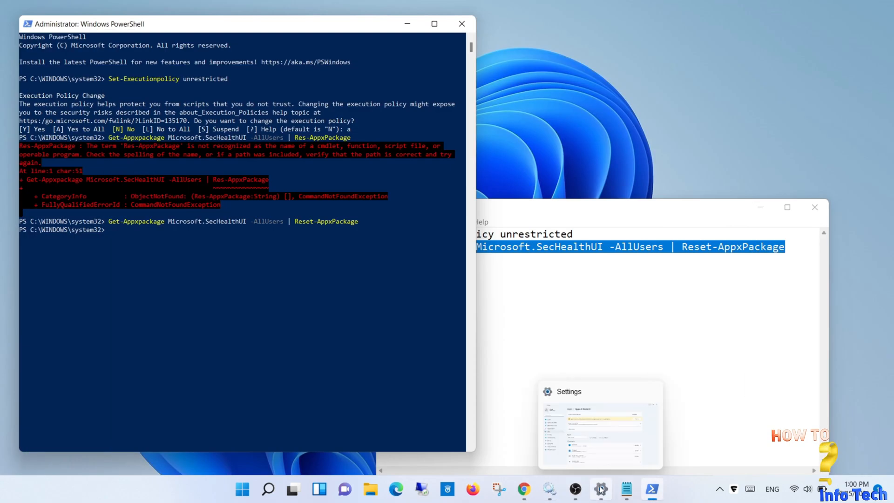
# - From Settings, verify the virus, Firewall & network and Device security pages each open, closing each
pyautogui.click(600, 489)
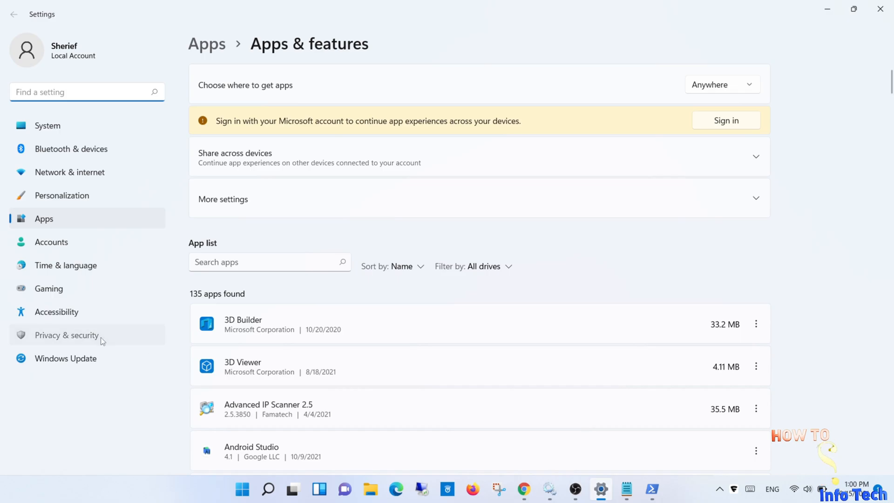
pyautogui.click(66, 335)
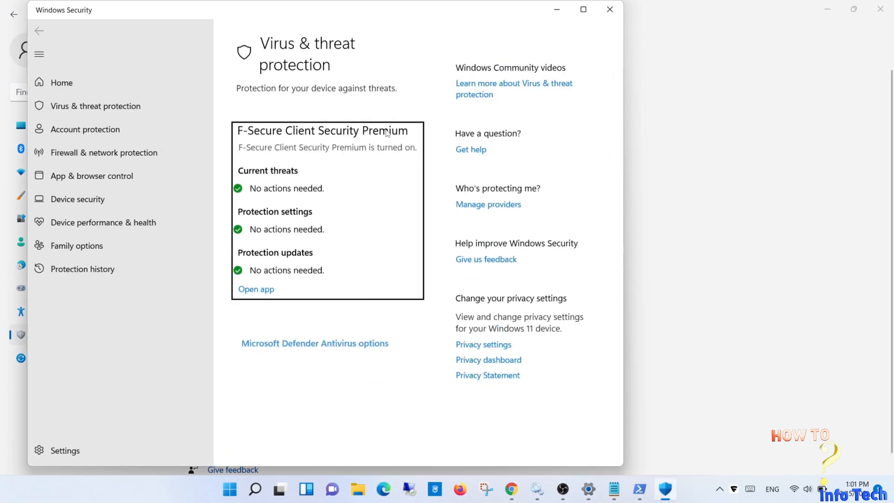
pyautogui.moveTo(609, 9)
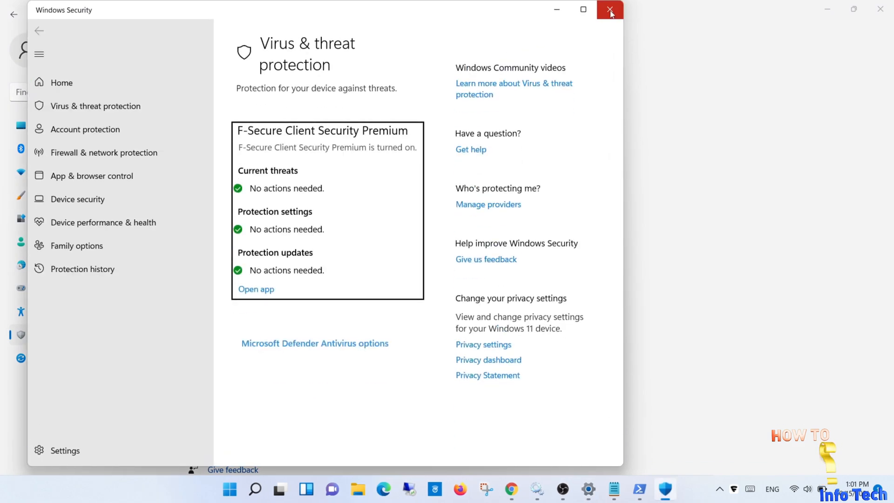
pyautogui.click(609, 9)
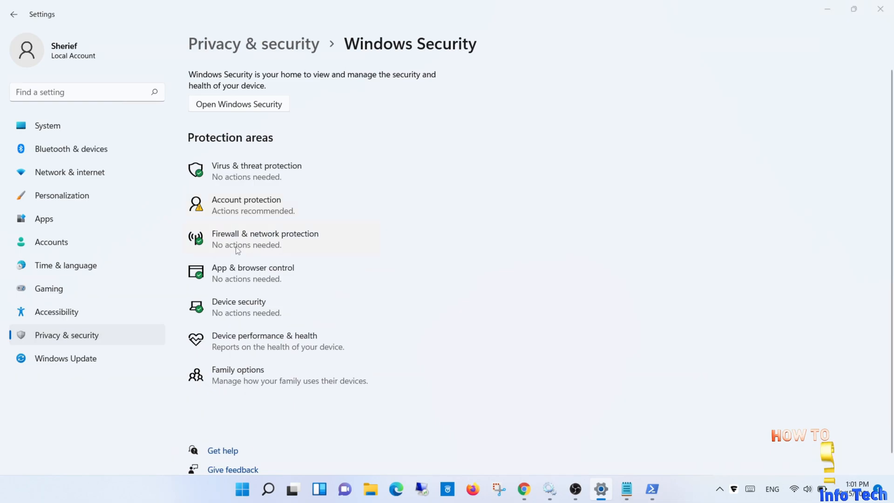
pyautogui.click(264, 239)
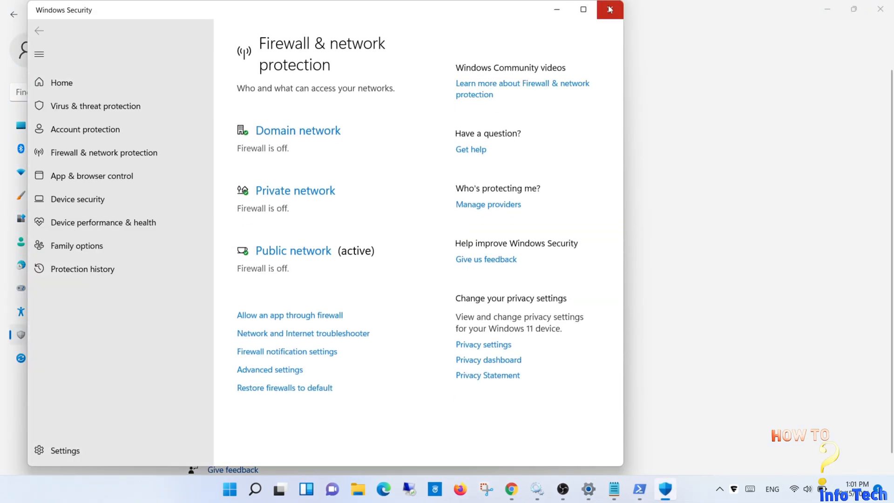
pyautogui.click(609, 9)
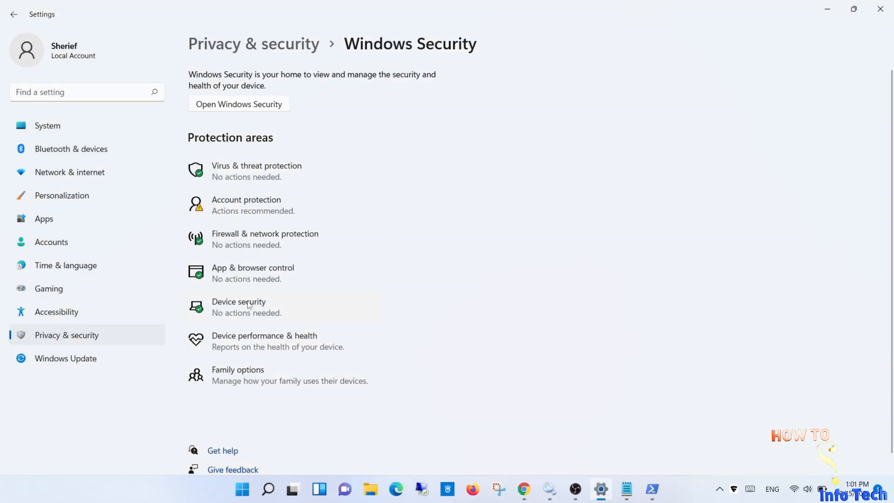
pyautogui.click(238, 307)
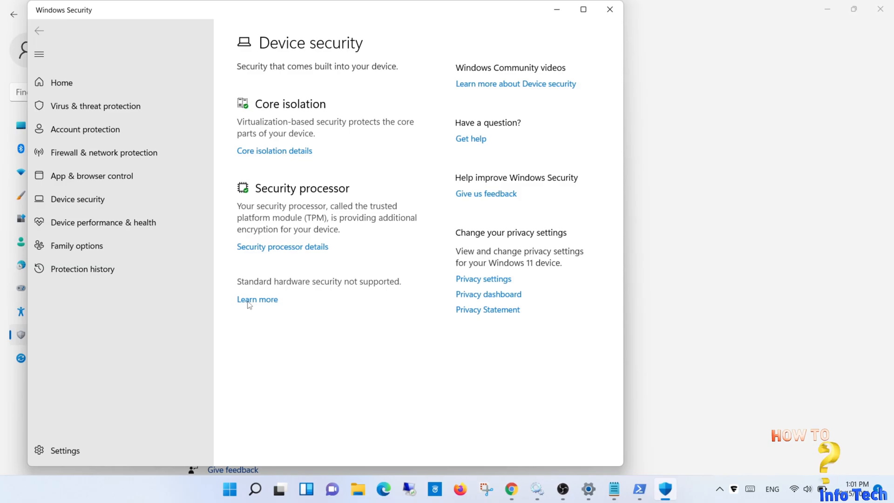
pyautogui.click(609, 9)
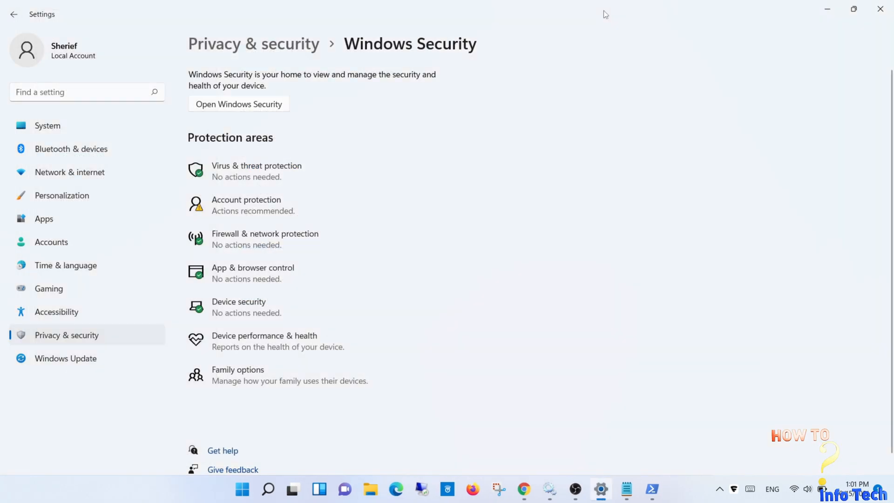
# - Launch Windows Security from Search, check the Account protection page, then close it
pyautogui.click(268, 489)
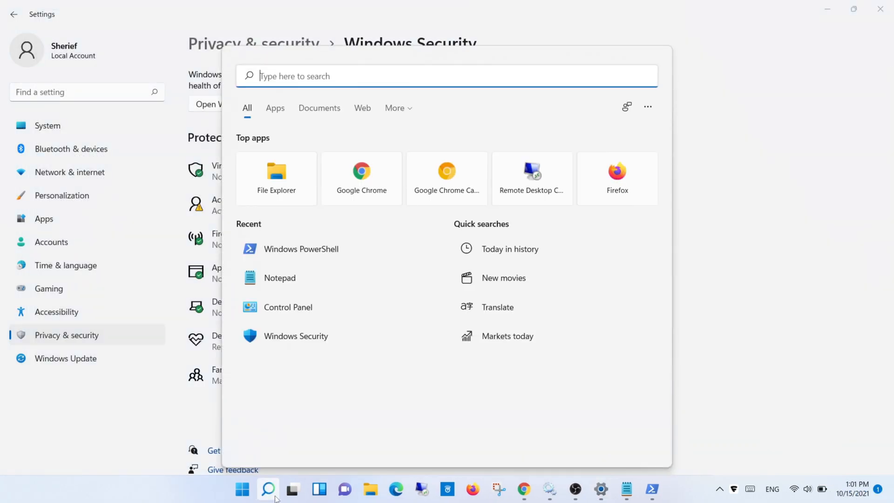
pyautogui.click(296, 337)
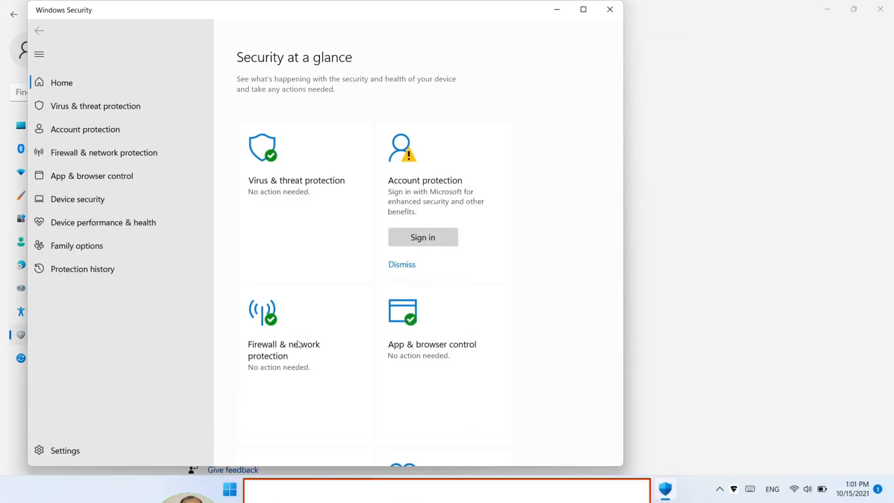
pyautogui.click(86, 128)
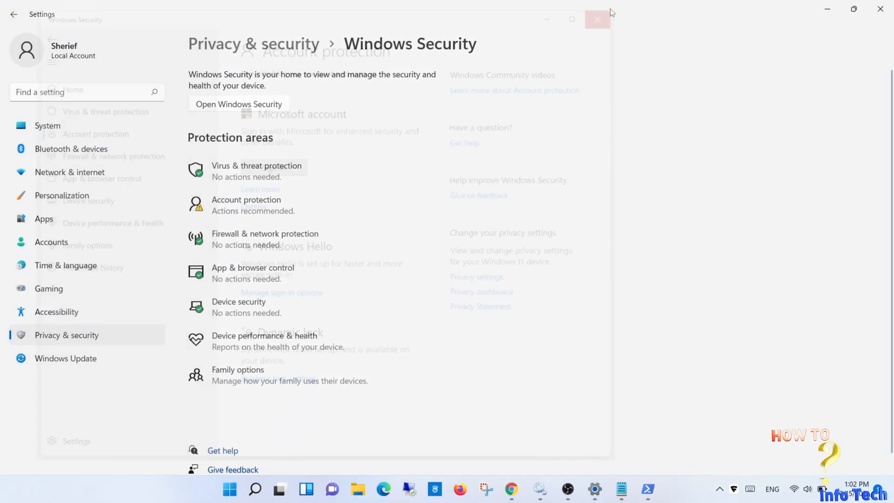
pyautogui.click(598, 19)
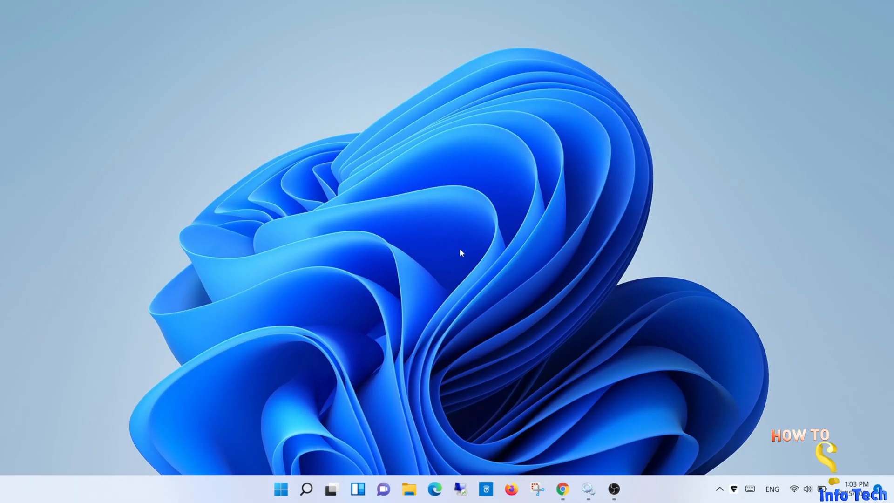
# - Restart the computer from the Start menu's power options
pyautogui.click(281, 489)
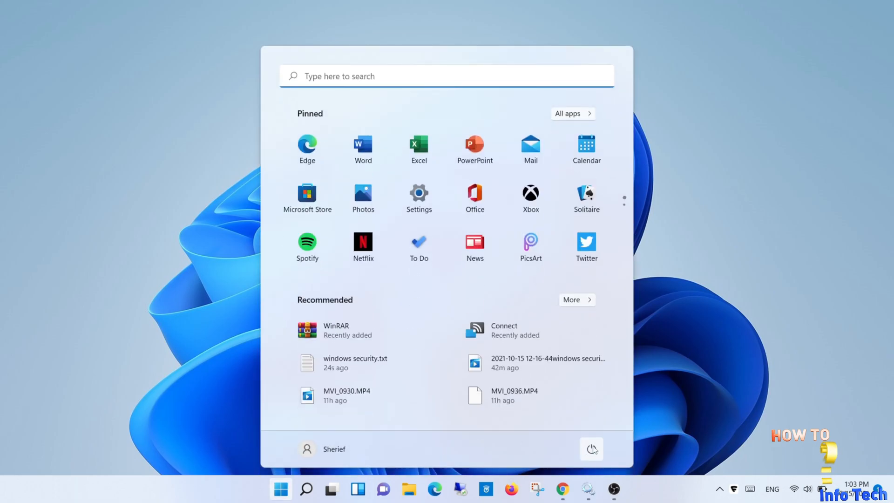
pyautogui.moveTo(591, 449)
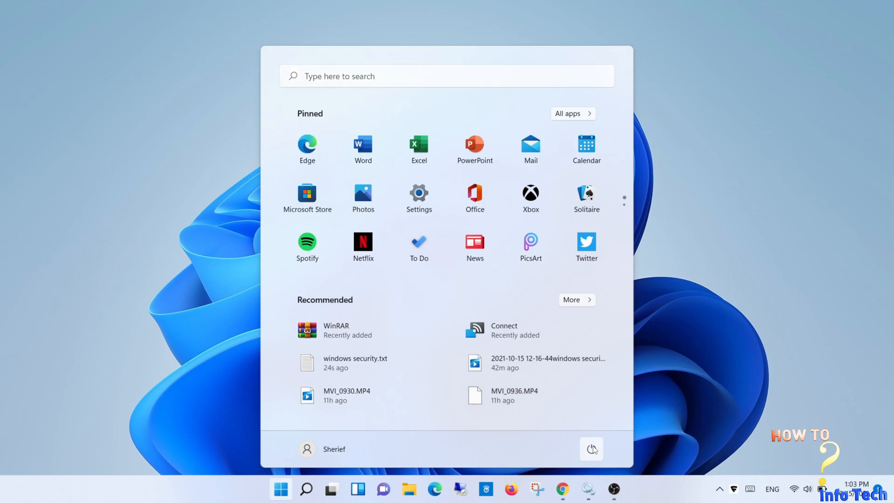
pyautogui.click(592, 449)
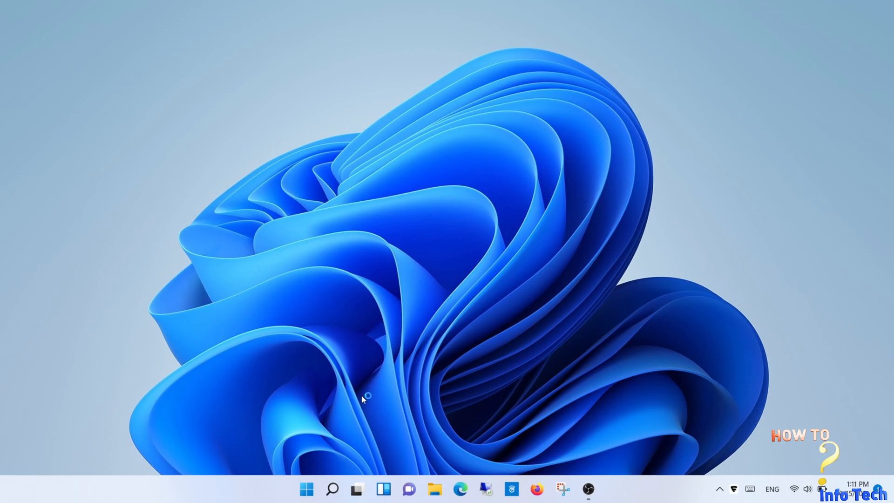
pyautogui.moveTo(363, 401)
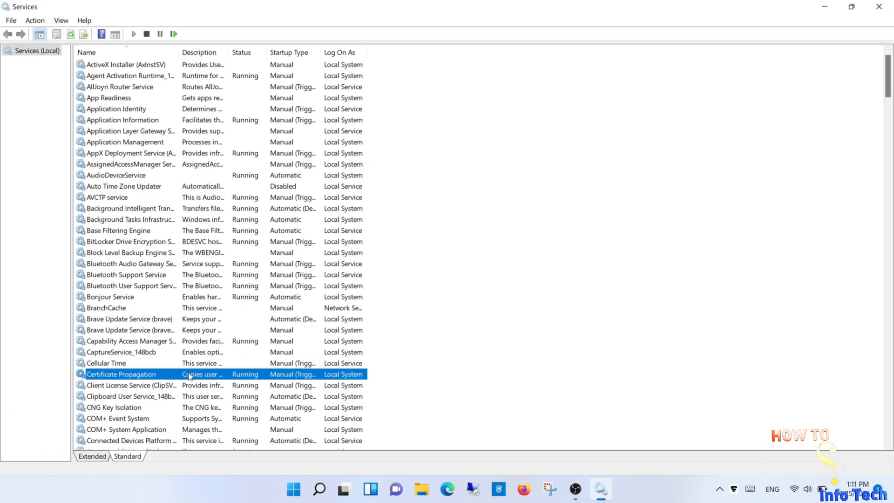
# - Locate Windows Security Service in Services and confirm it shows Running with Manual startup
pyautogui.scroll(-3)
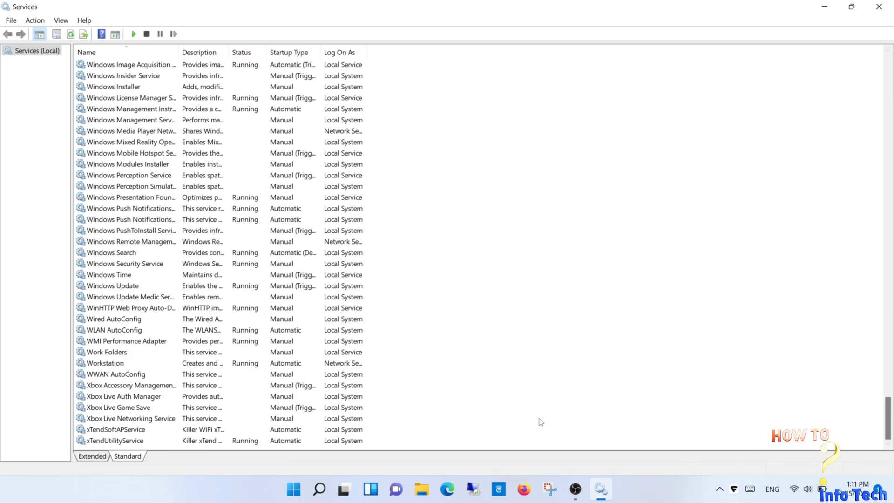
pyautogui.click(125, 263)
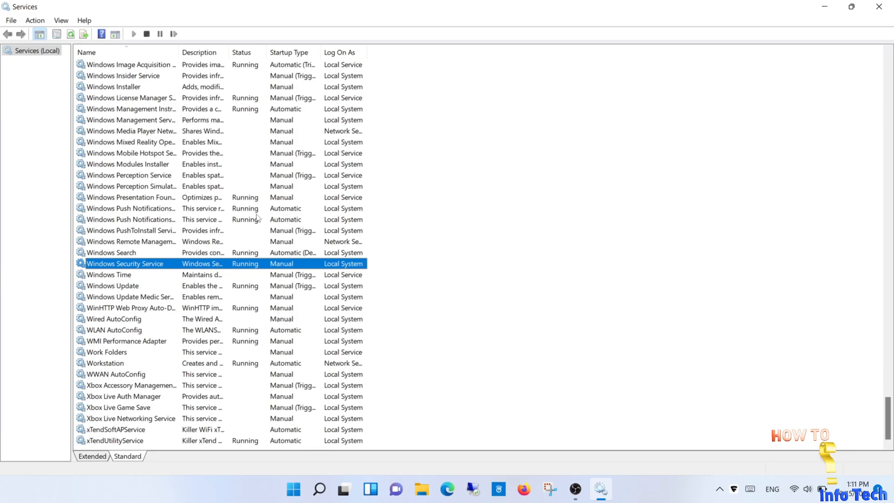
pyautogui.click(318, 489)
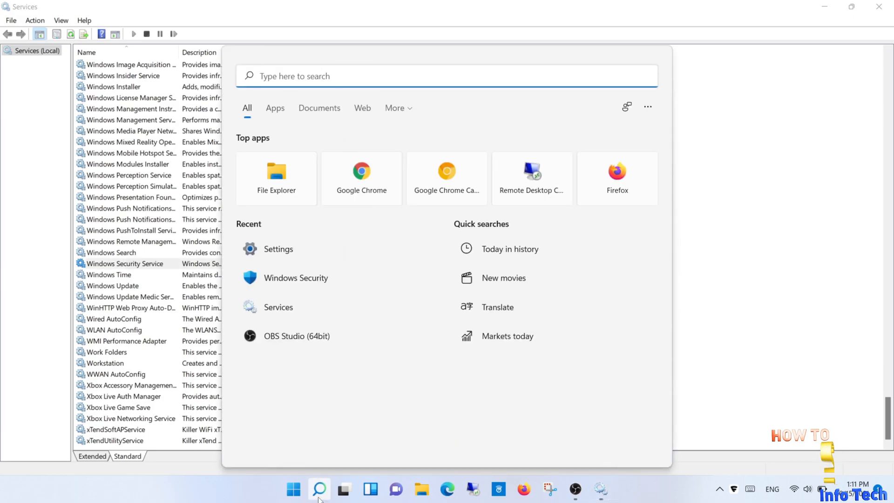
# - Launch Windows Security and verify the Virus & threat protection, App & browser control and Device security pages load
pyautogui.click(295, 277)
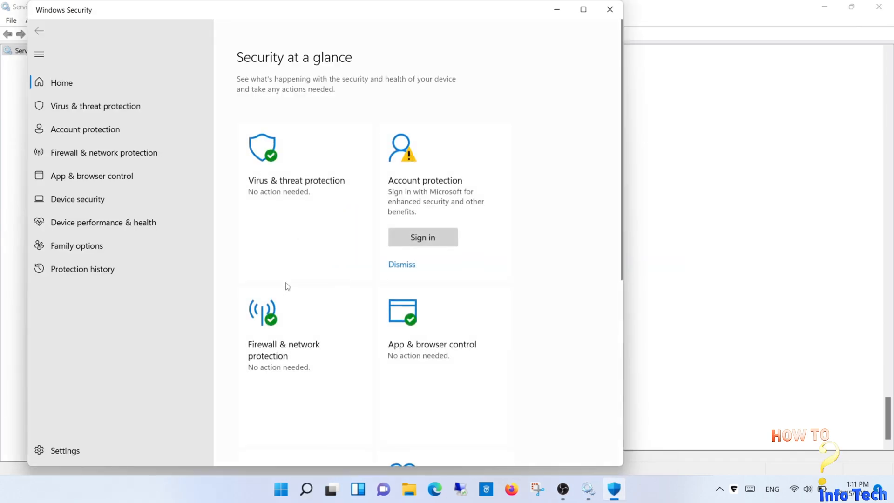
pyautogui.click(95, 105)
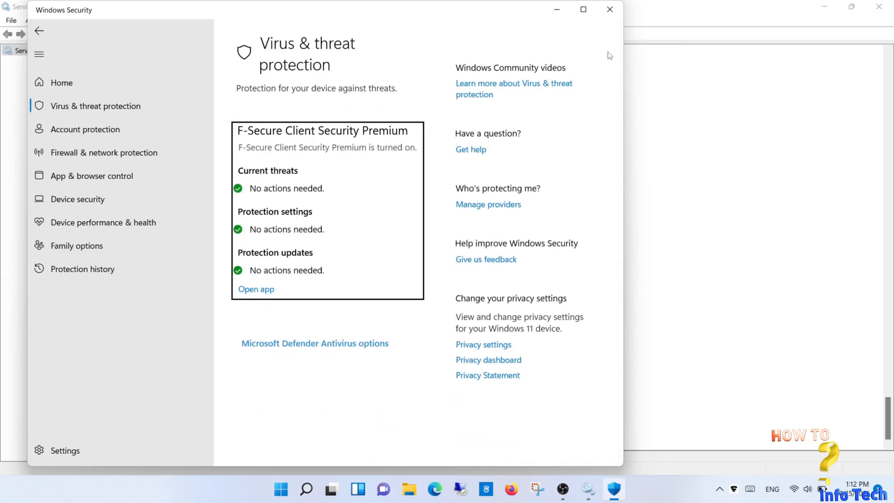
pyautogui.click(91, 176)
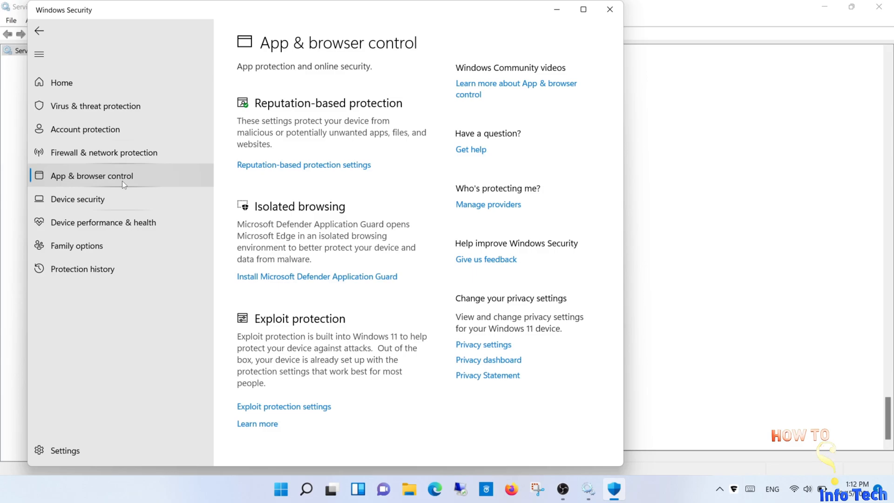
pyautogui.click(77, 199)
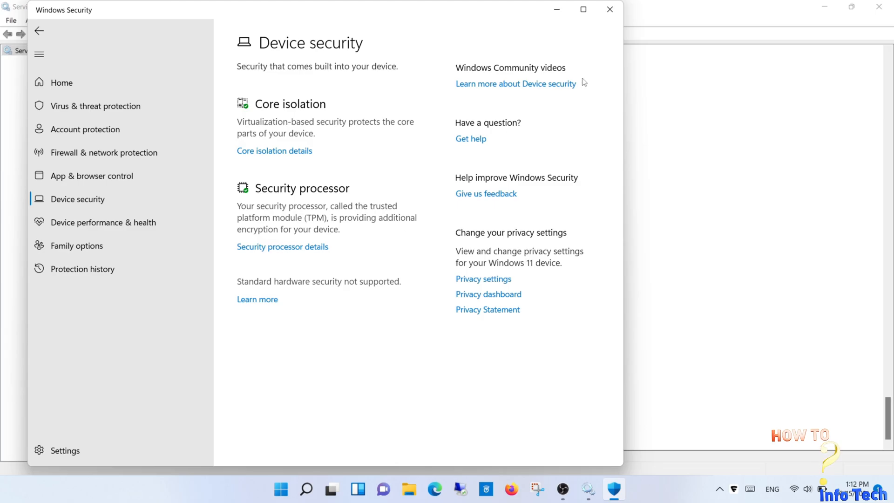
pyautogui.moveTo(595, 62)
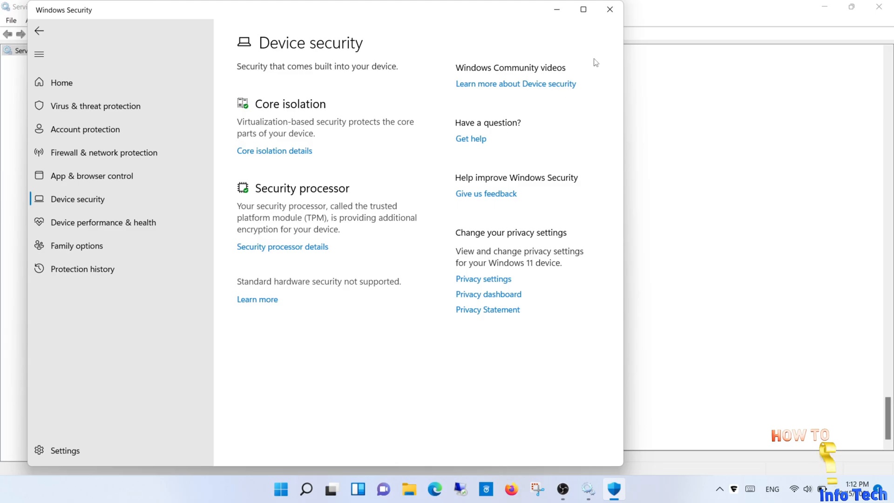